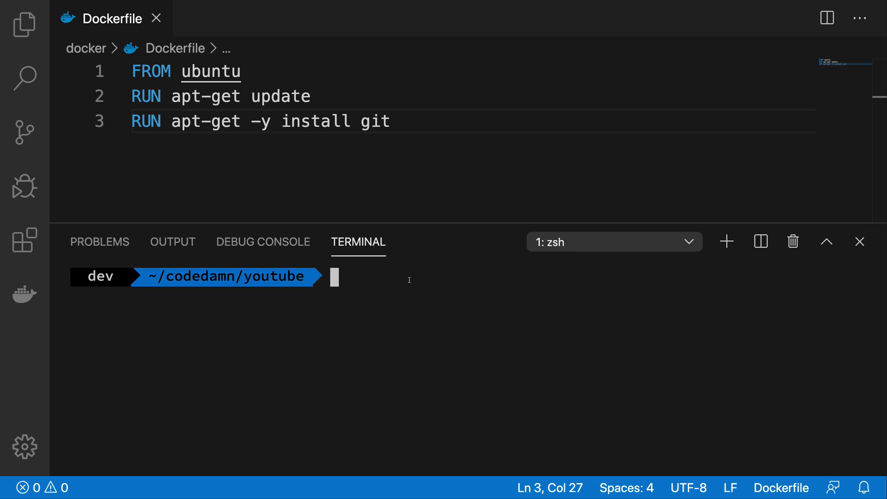
pyautogui.moveTo(381, 303)
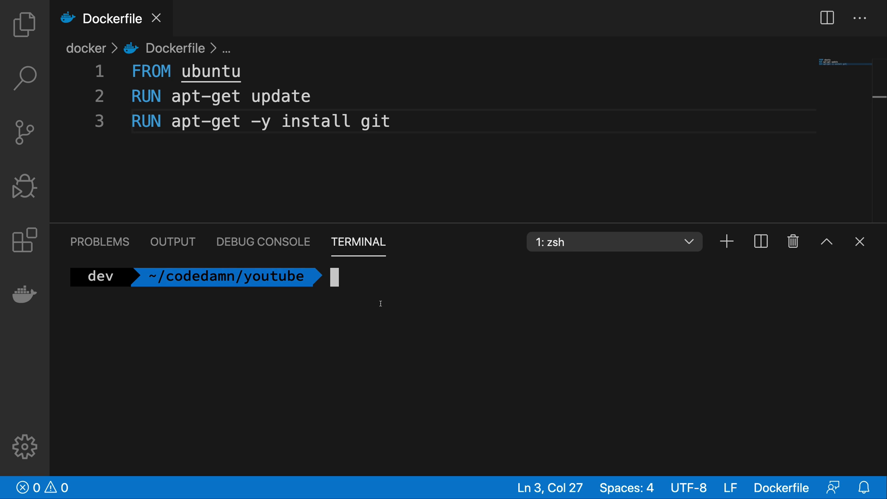
# List Docker images, then prepare 'docker build -t myfirstdockerimage .' at the prompt in the docker folder
pyautogui.write('docker image ls')
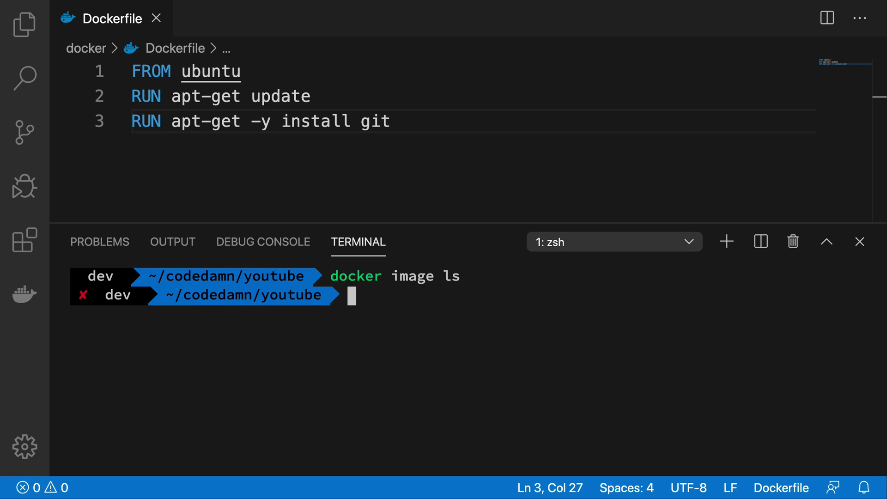
pyautogui.write('docker build -t myfirstdockerimage .')
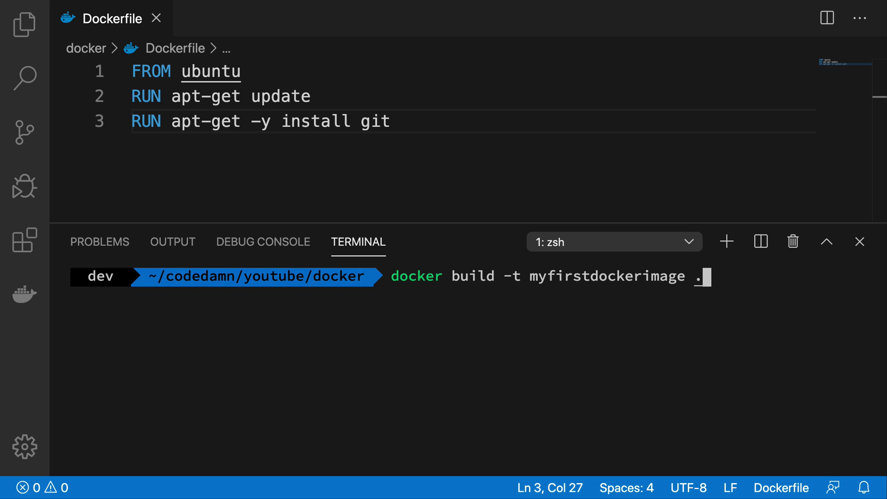
# Run the build of myfirstdockerimage, its RUN steps taken from cache
pyautogui.press('Enter')
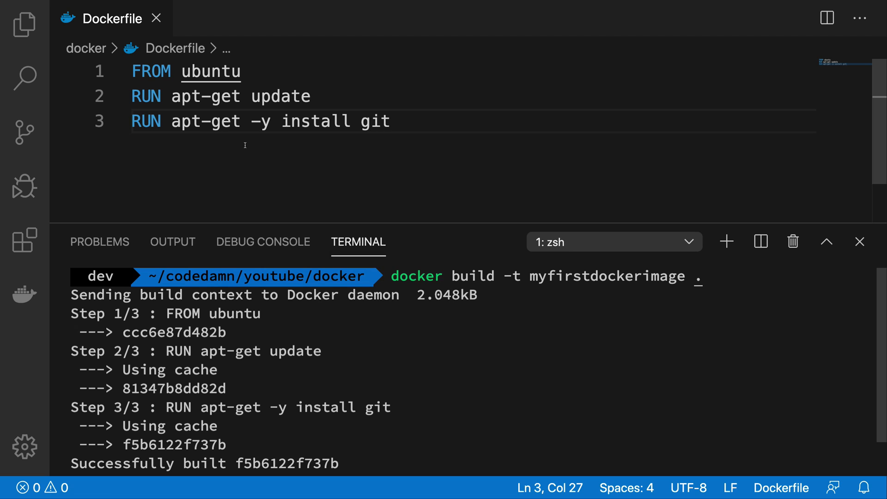
pyautogui.moveTo(305, 316)
pyautogui.write('#')
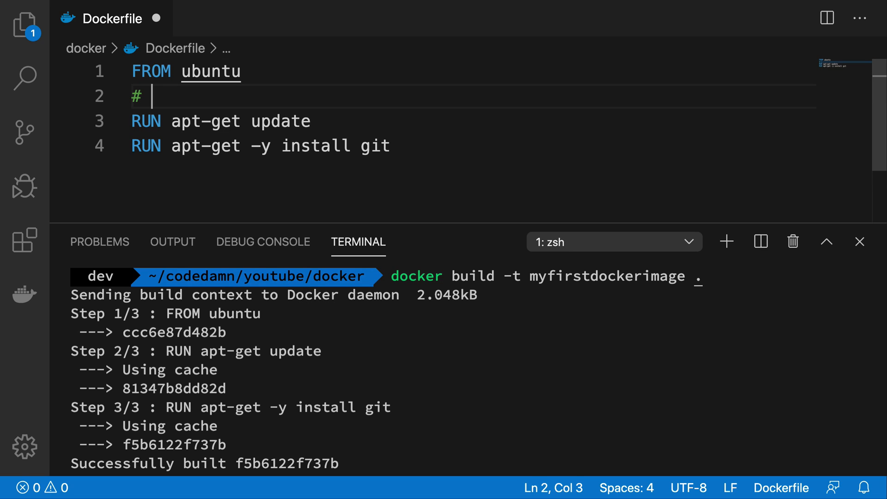
# Add # Layer 1 and # Layer 2 comments and a RUN apt-get -y install socat step
pyautogui.write('Layer 1')
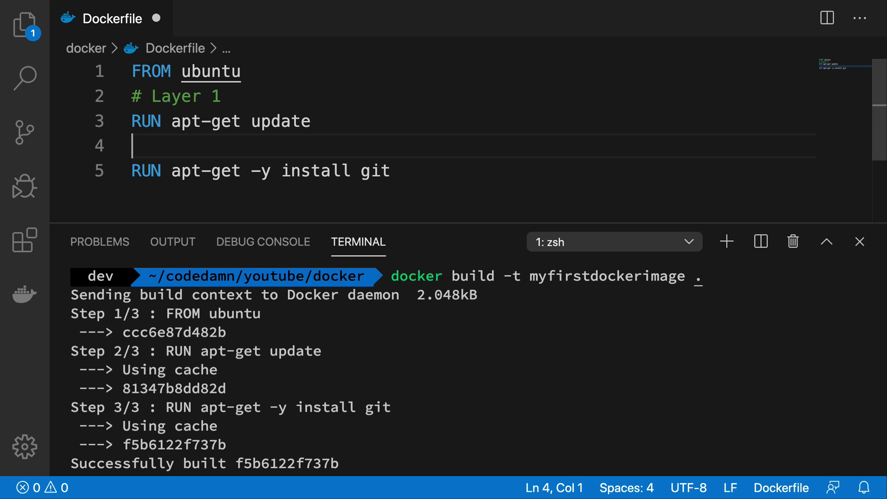
pyautogui.write('# Layer 2')
pyautogui.write('RUN apt-ge')
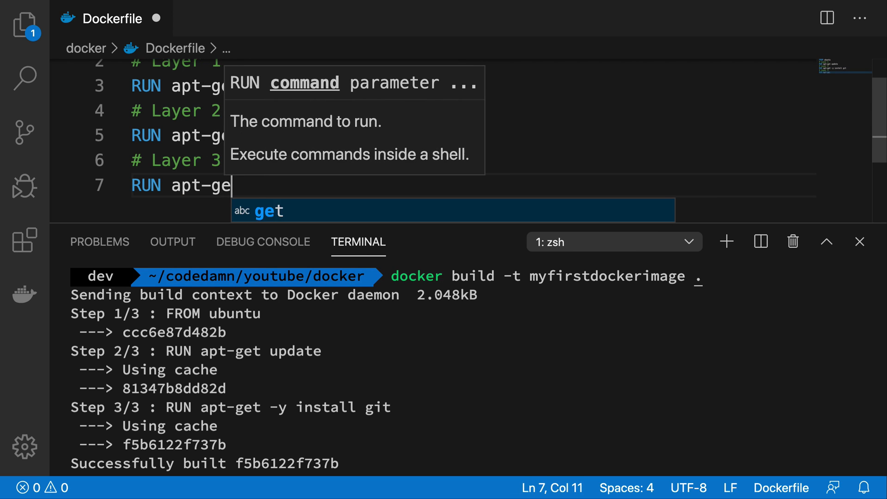
pyautogui.write('t -y')
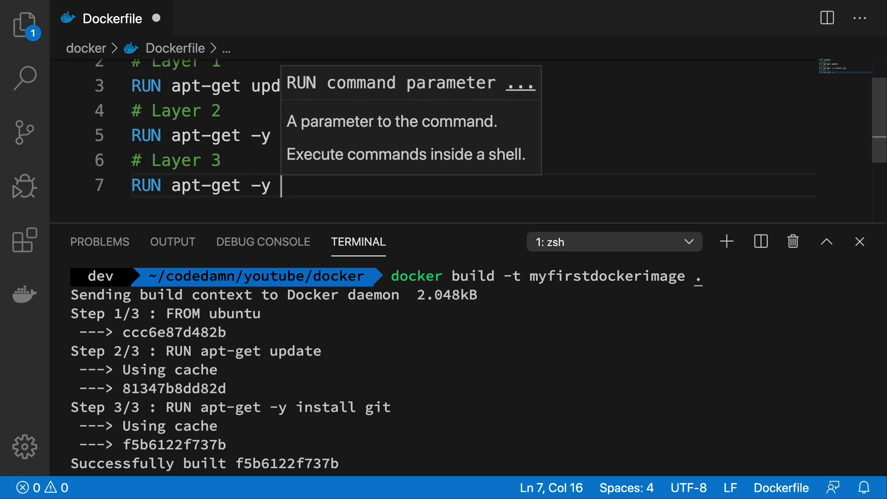
pyautogui.write('install socat')
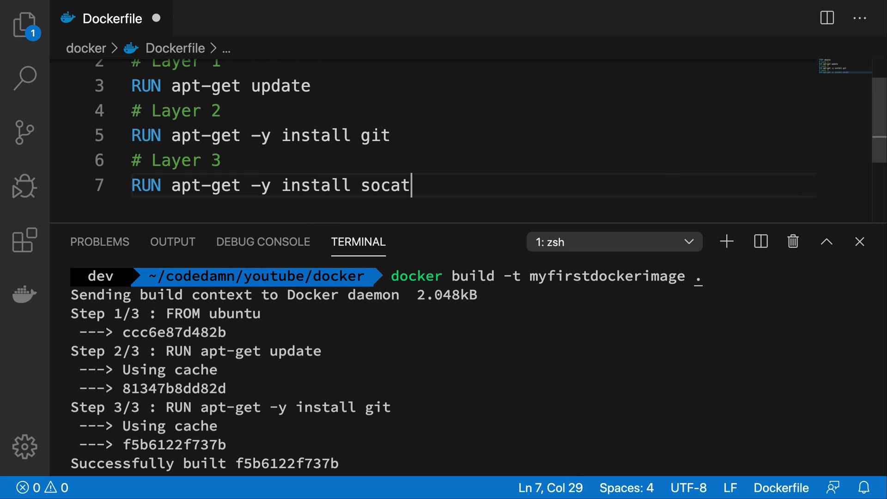
# Add further Layer comments and a RUN apt-get install screen step, then save the Dockerfile
pyautogui.write('# Laye')
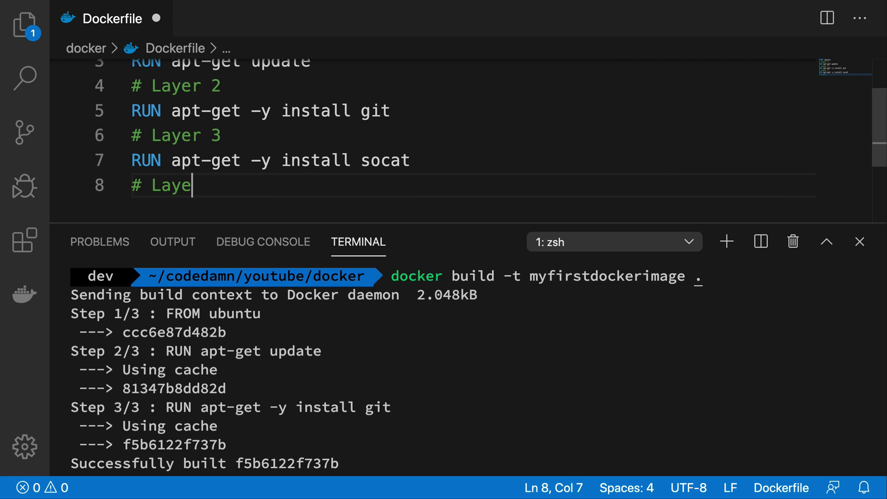
pyautogui.write('RUN apt-')
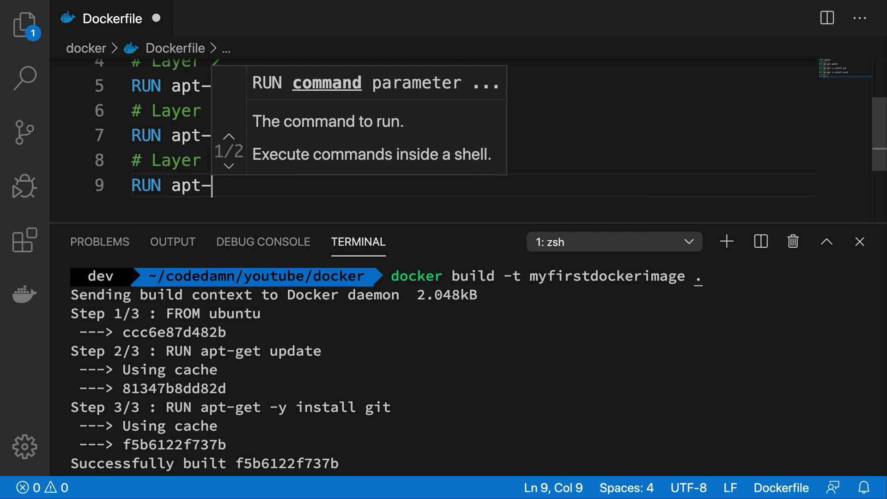
pyautogui.write('get inst')
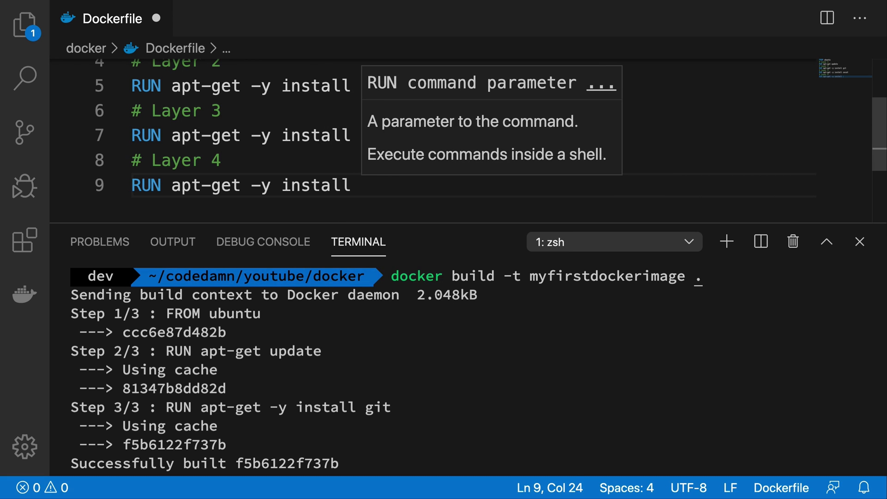
pyautogui.write('screen')
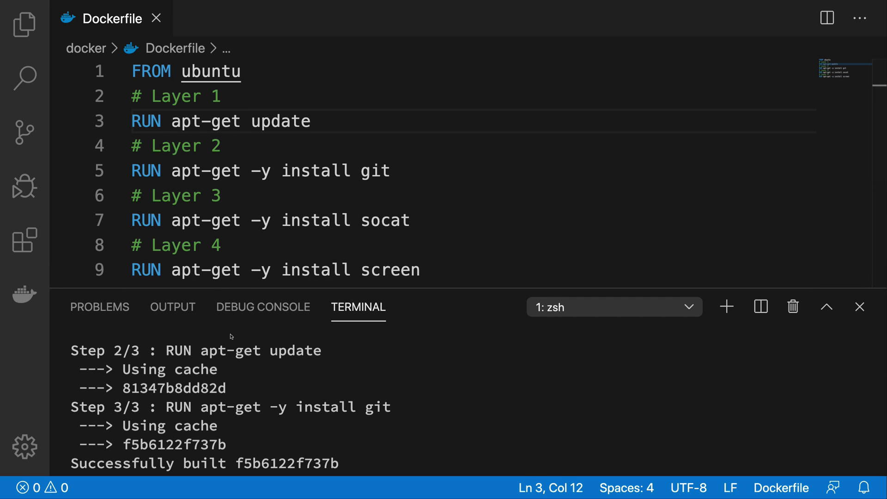
# Clear the terminal and rebuild myfirstdockerimage through all five steps, tagged latest
pyautogui.press('Cmd+K')
pyautogui.write('docker build -t myfirstdockerimage .')
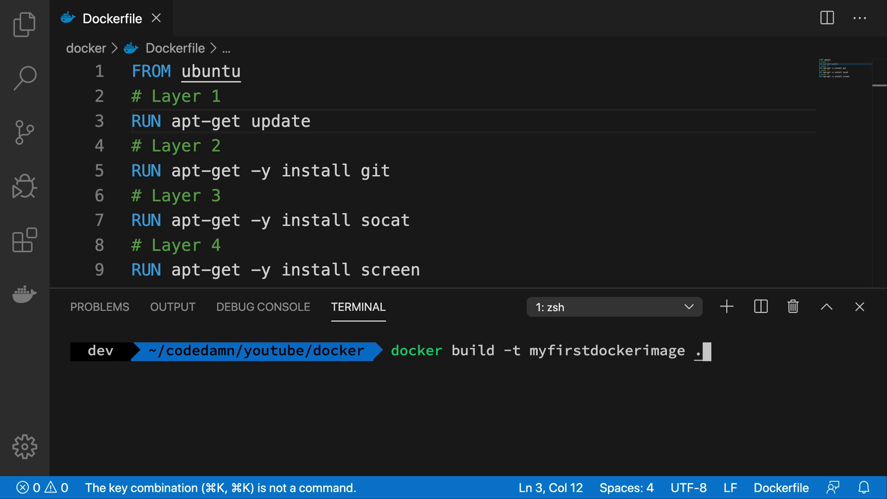
pyautogui.press('Enter')
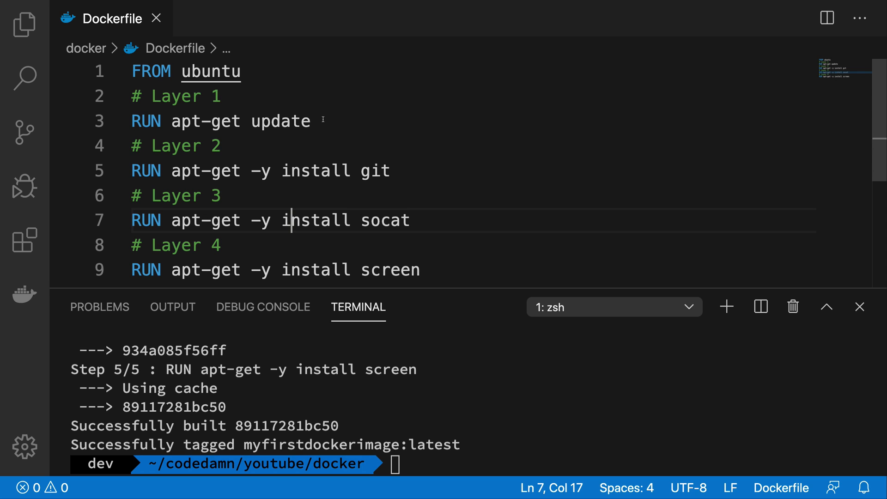
# Run brew install git in the terminal, which fails
pyautogui.click(212, 146)
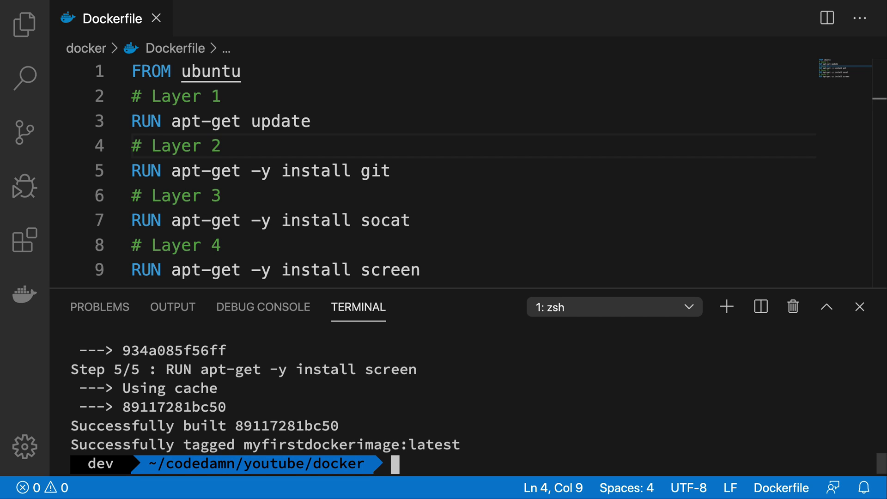
pyautogui.write('brew install git')
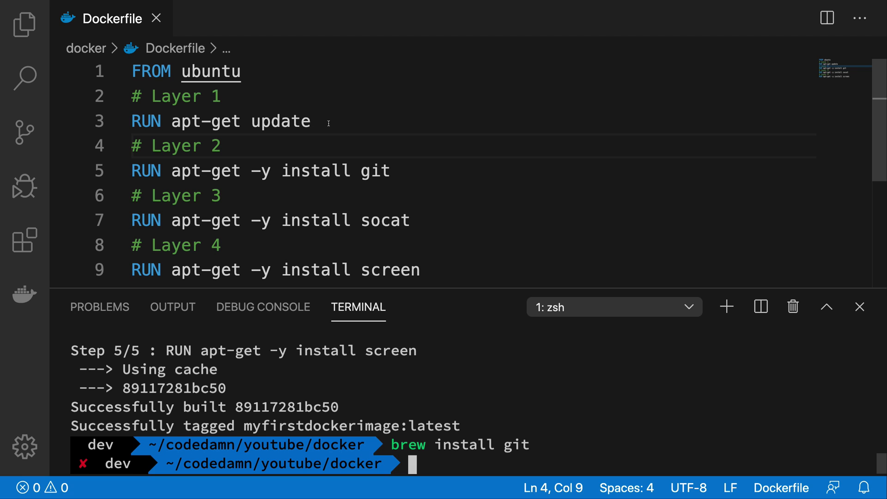
# Highlight the apt-get update RUN line, then relabel the second layer comment as Layer 1+2
pyautogui.tripleClick(220, 121)
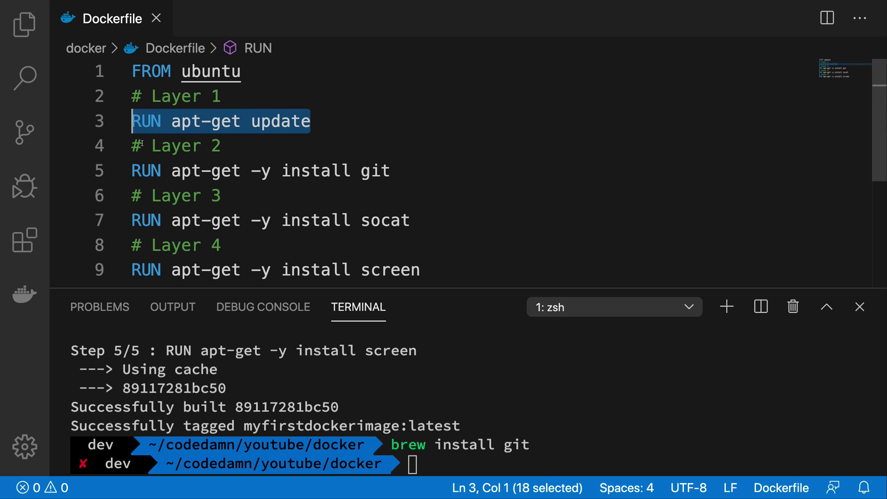
pyautogui.click(329, 121)
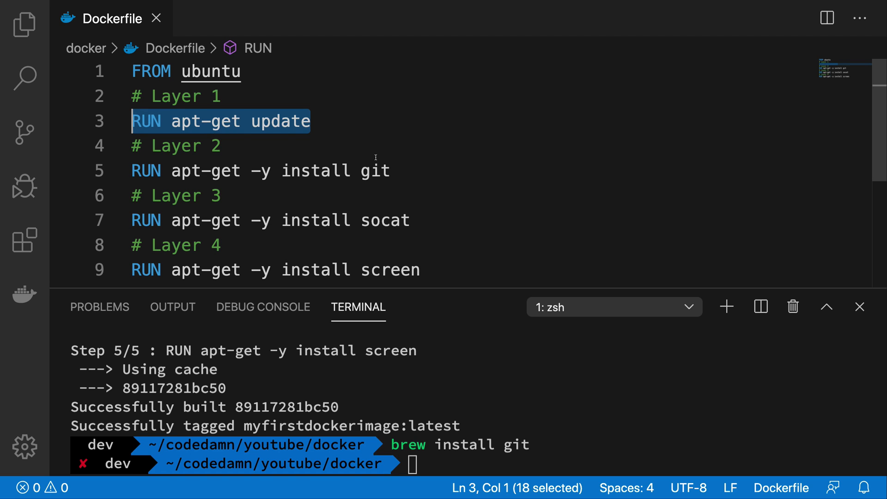
pyautogui.moveTo(407, 166)
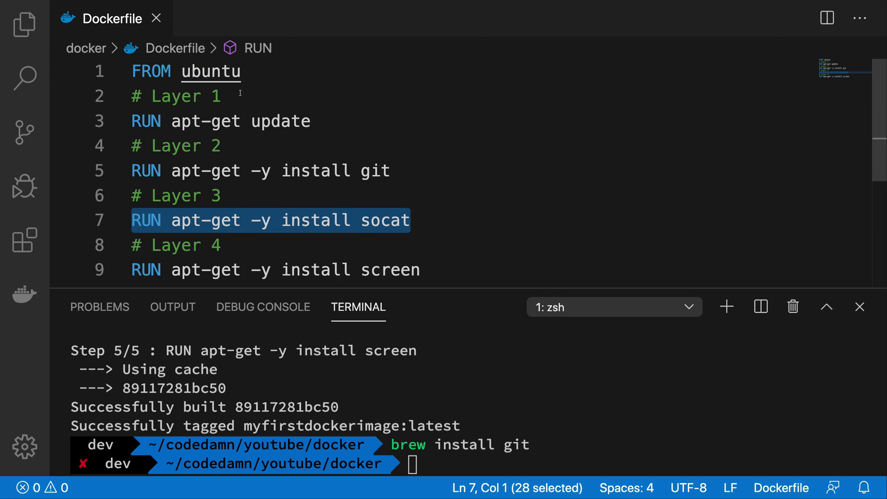
pyautogui.moveTo(369, 171)
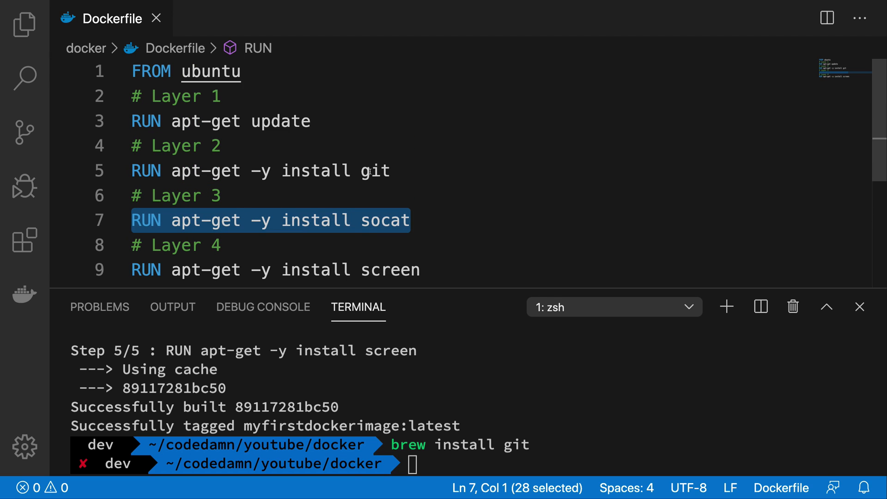
pyautogui.click(222, 170)
pyautogui.write('1')
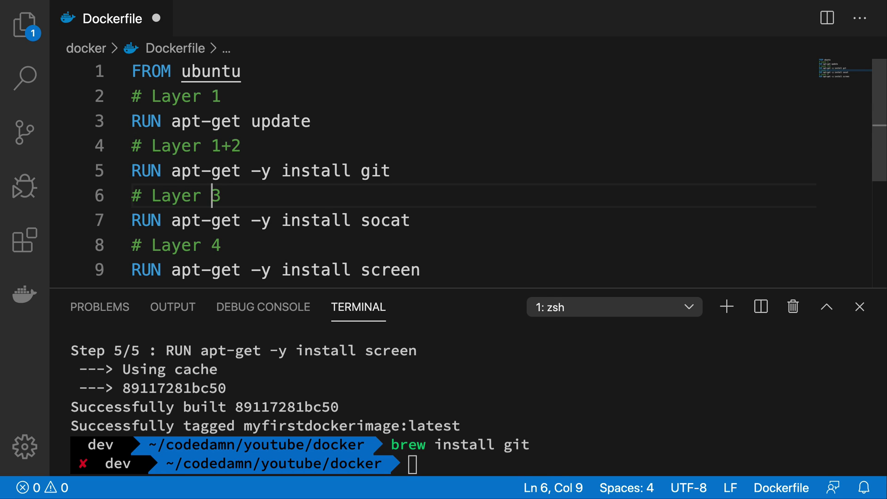
# Extend the layer comments to Layer 1+2+3 style and change the git install step to wget
pyautogui.write('+2+')
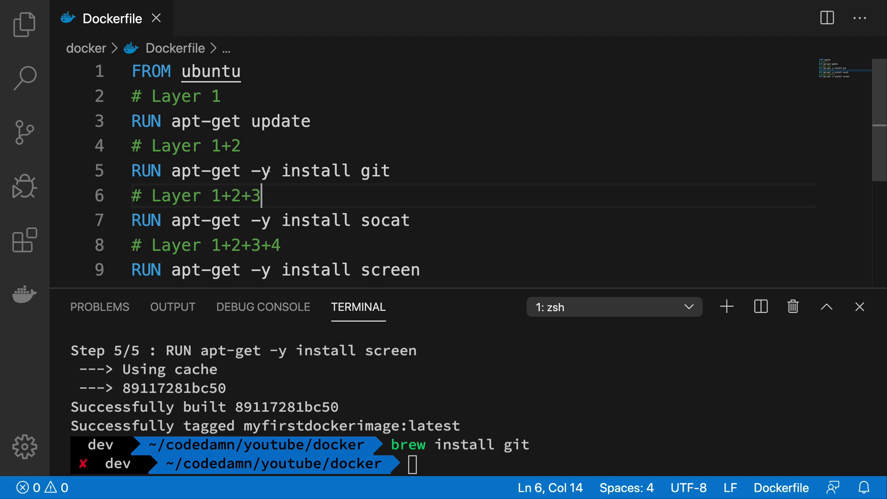
pyautogui.doubleClick(375, 170)
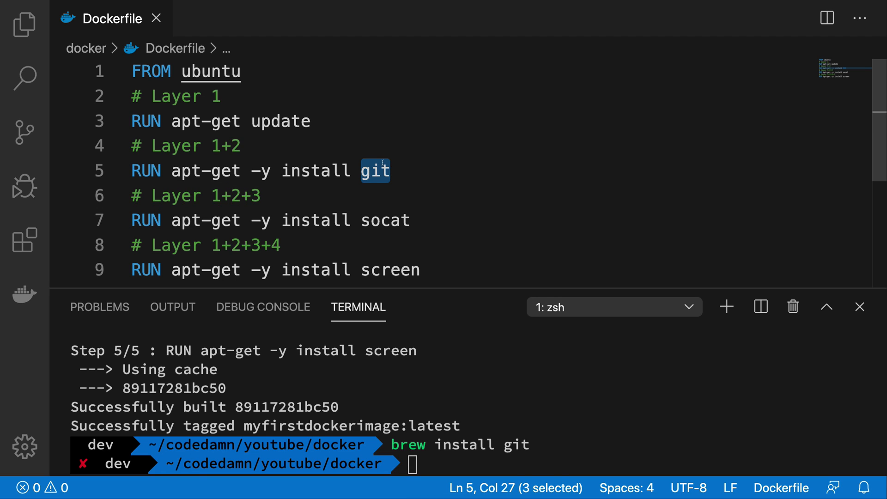
pyautogui.write('wg')
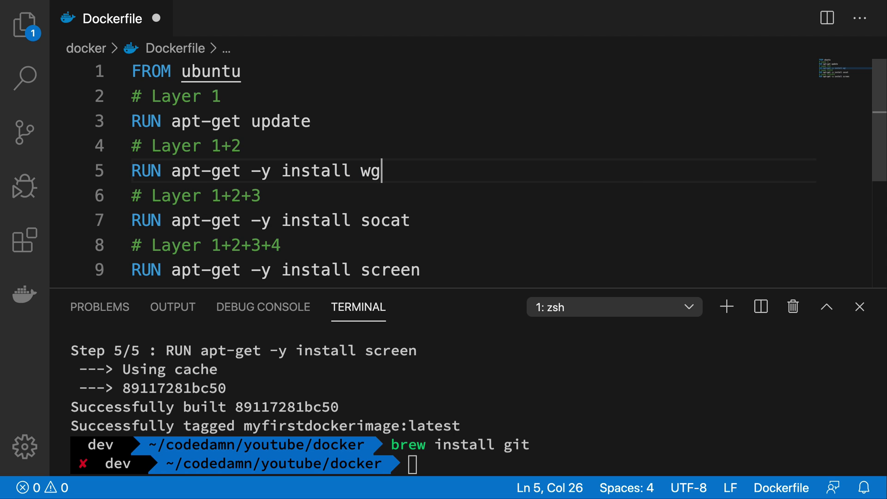
pyautogui.write('et')
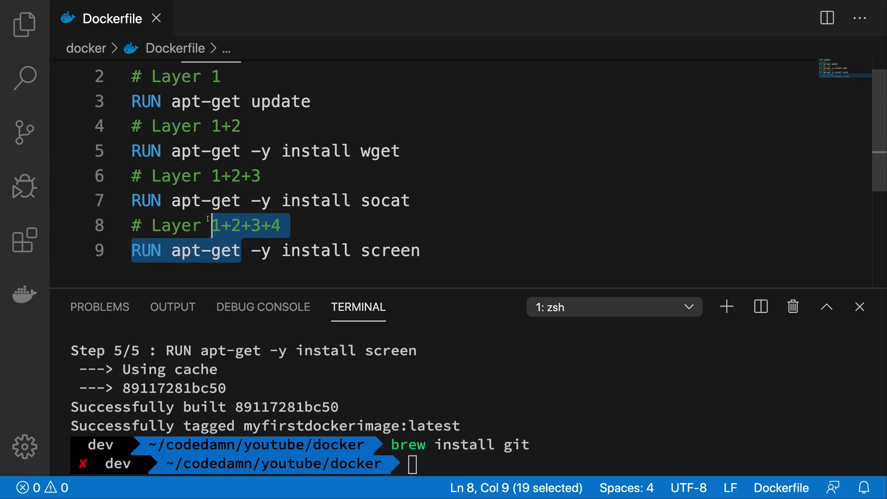
# Clear the selection, update the remaining comment to Layer 1+2+3+4 and save the Dockerfile
pyautogui.click(310, 251)
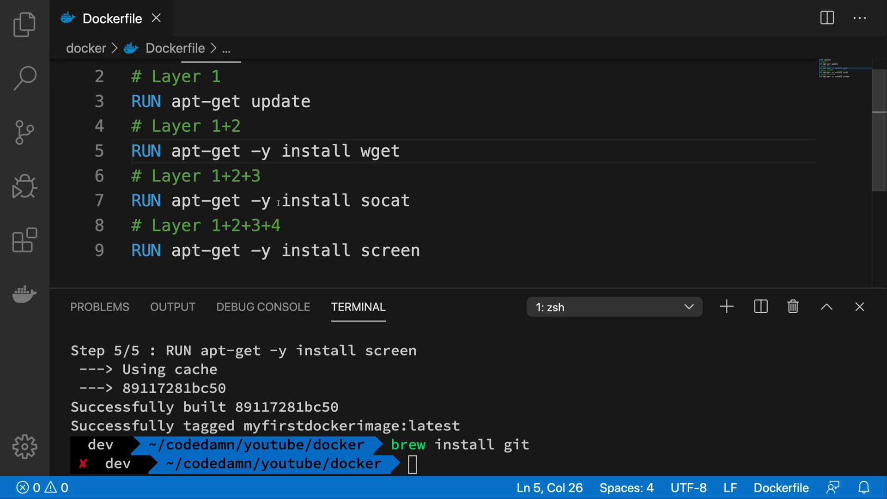
pyautogui.doubleClick(315, 199)
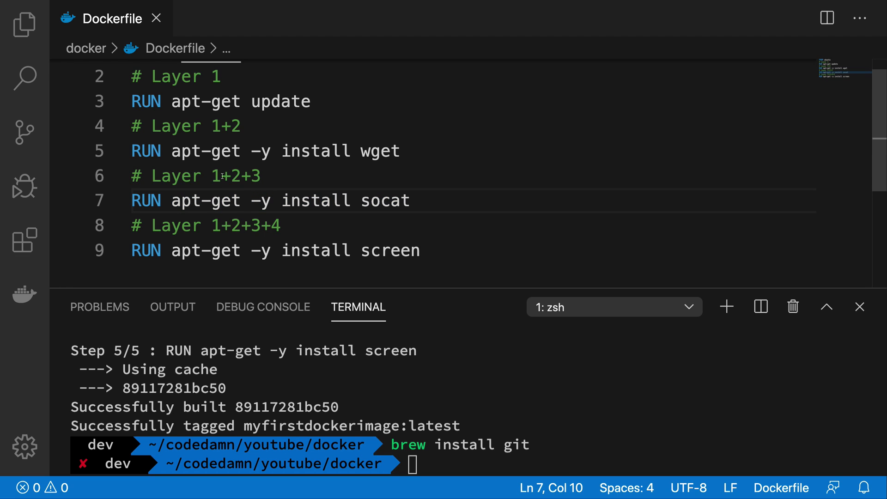
# Highlight the wget install line, then prepare 'docker build -t myfirstdockerimage .' at the prompt
pyautogui.moveTo(210, 175); pyautogui.dragTo(261, 250)
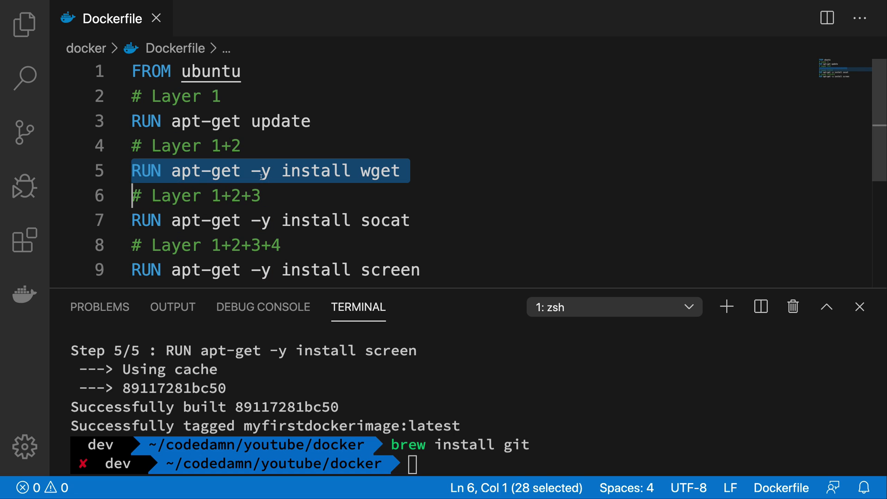
pyautogui.moveTo(249, 144)
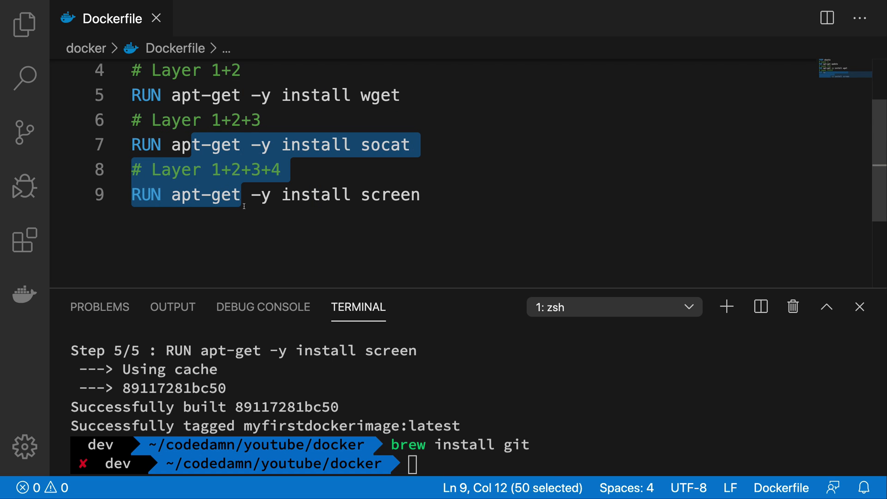
pyautogui.write('docker build -t myfirstdockerimage .')
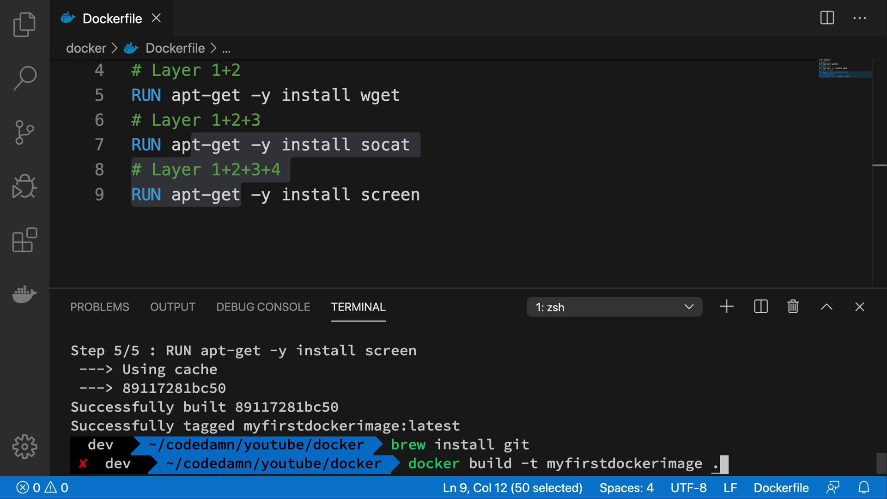
# Rebuild so steps after the wget layer re-run, reviewing the output to the latest tag
pyautogui.press('Enter')
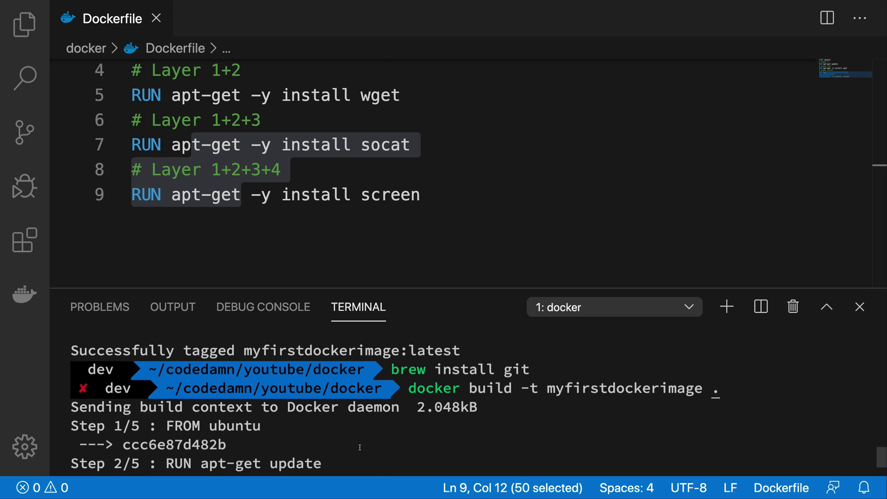
pyautogui.scroll(-3)
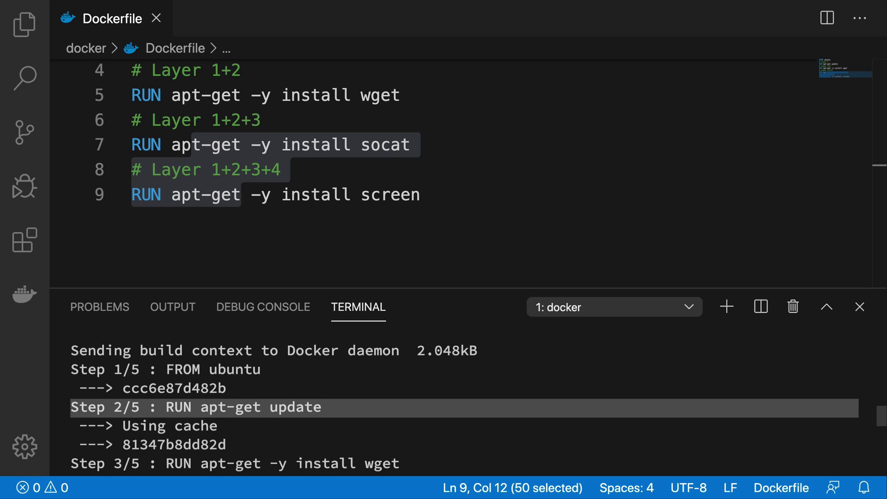
pyautogui.scroll(-3)
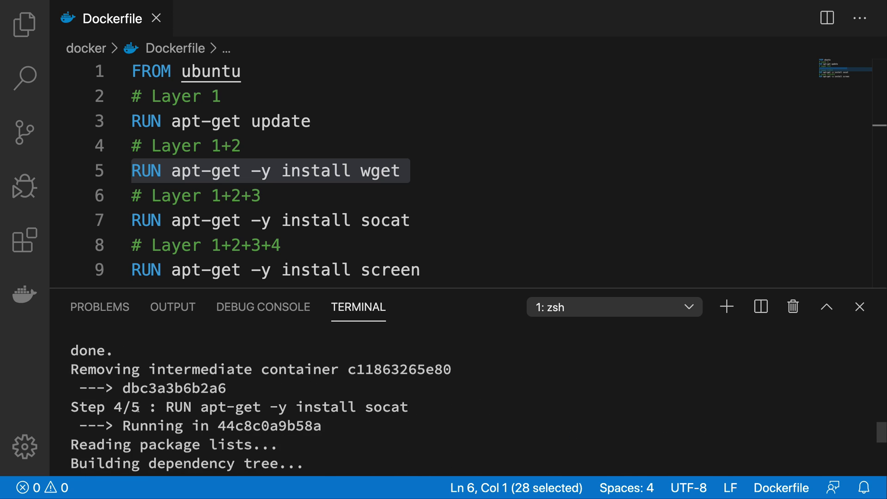
pyautogui.scroll(-3)
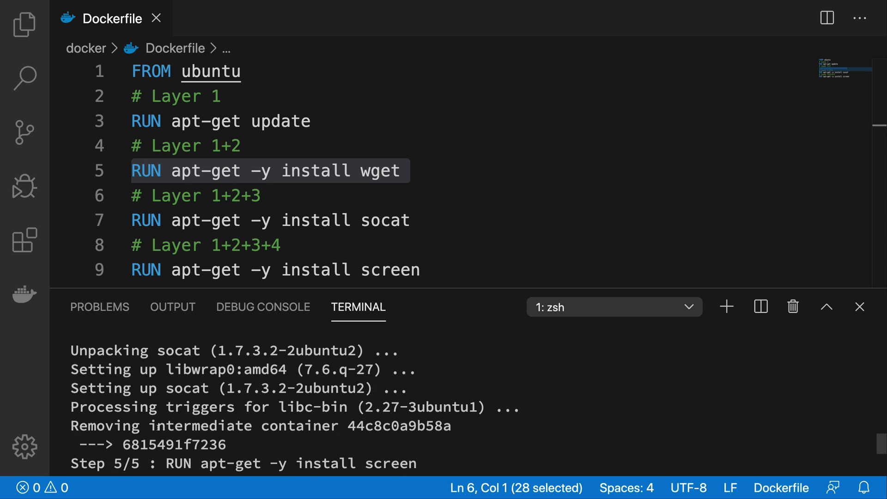
pyautogui.scroll(-3)
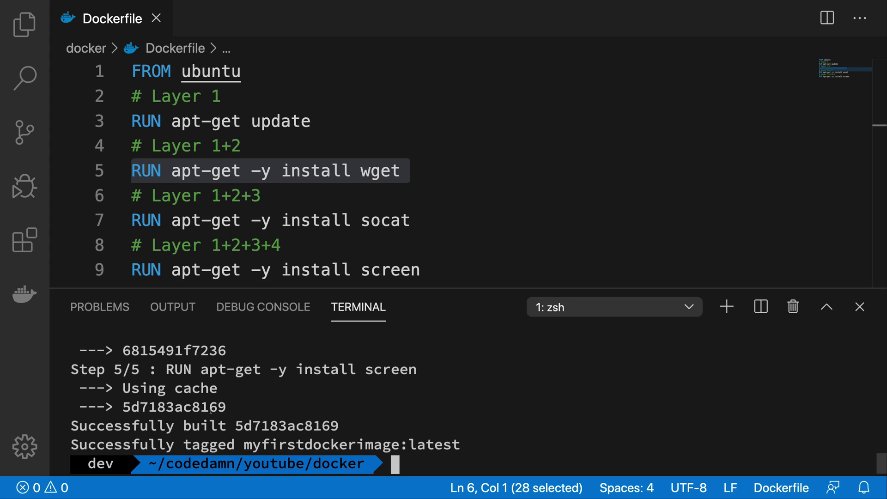
# Switch the wget install step back to git, leaving it unsaved
pyautogui.write('git')
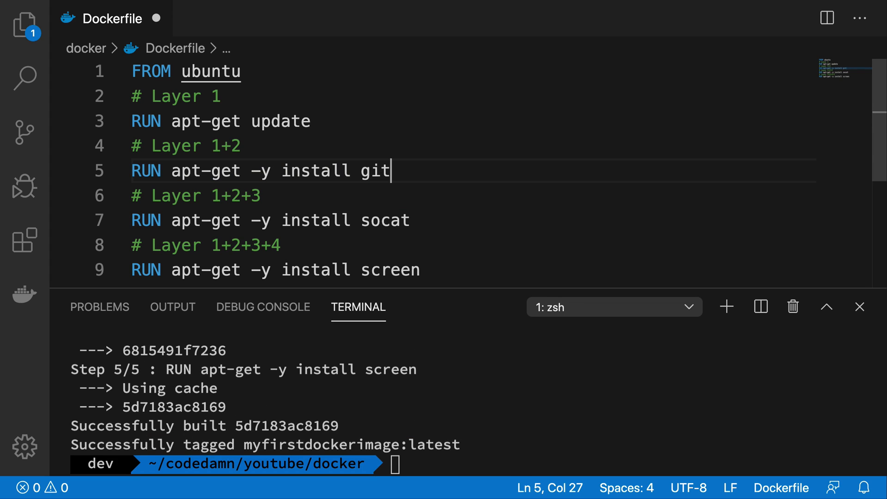
# Save and rebuild myfirstdockerimage with git restored, every step reported as using cache
pyautogui.write('docker build -t myfirstdockerimage .')
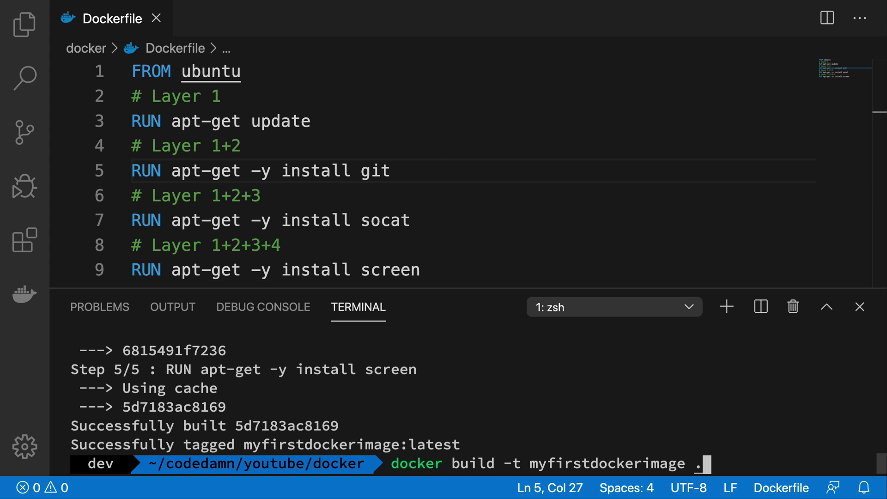
pyautogui.press('Enter')
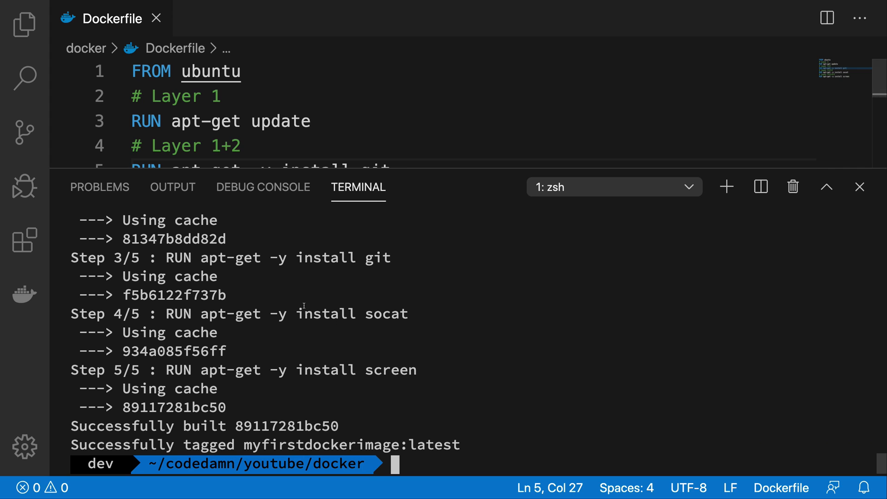
pyautogui.moveTo(213, 370)
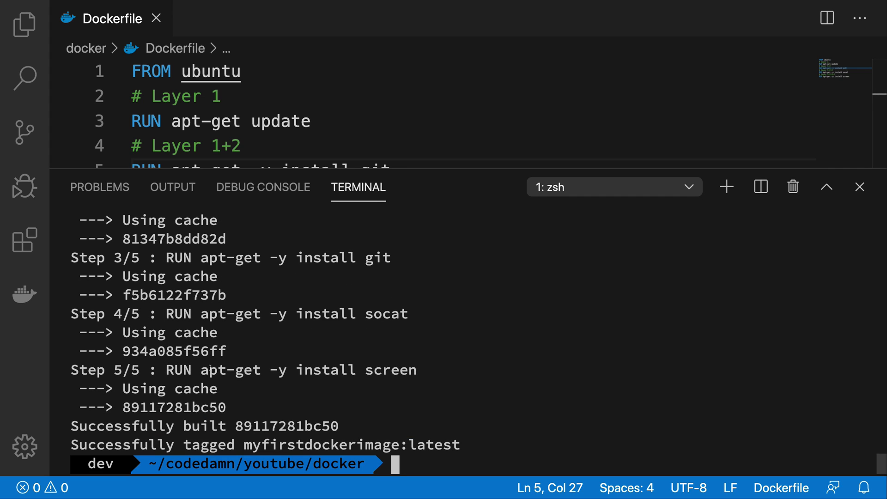
pyautogui.scroll(-3)
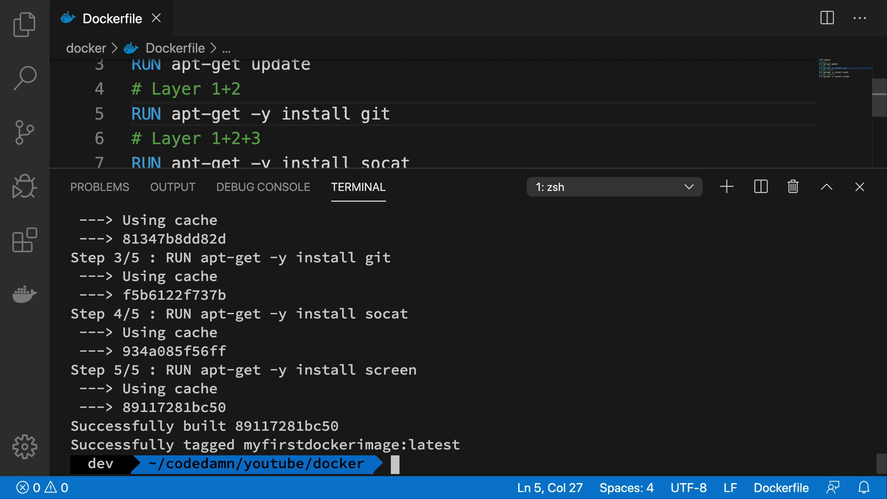
pyautogui.tripleClick(260, 114)
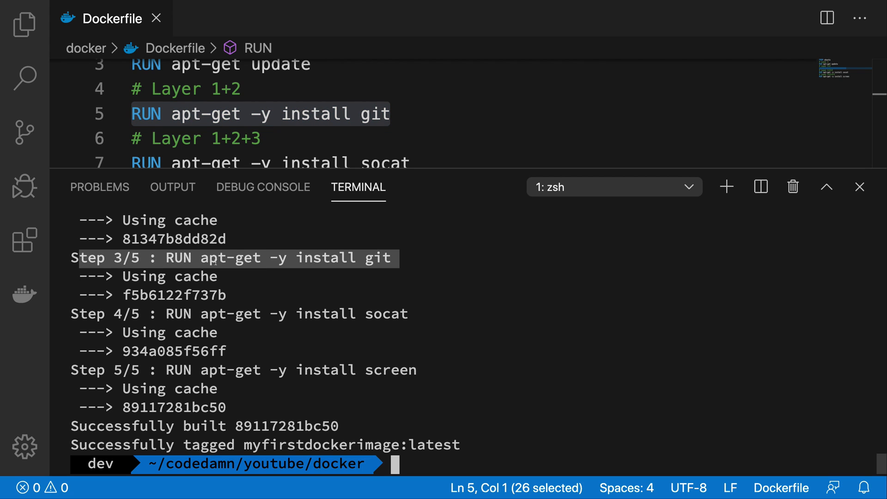
pyautogui.doubleClick(174, 295)
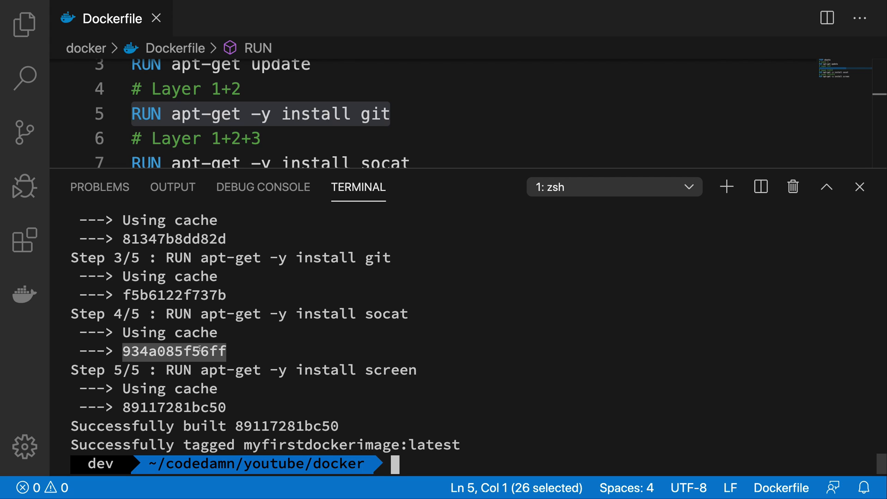
pyautogui.moveTo(174, 388)
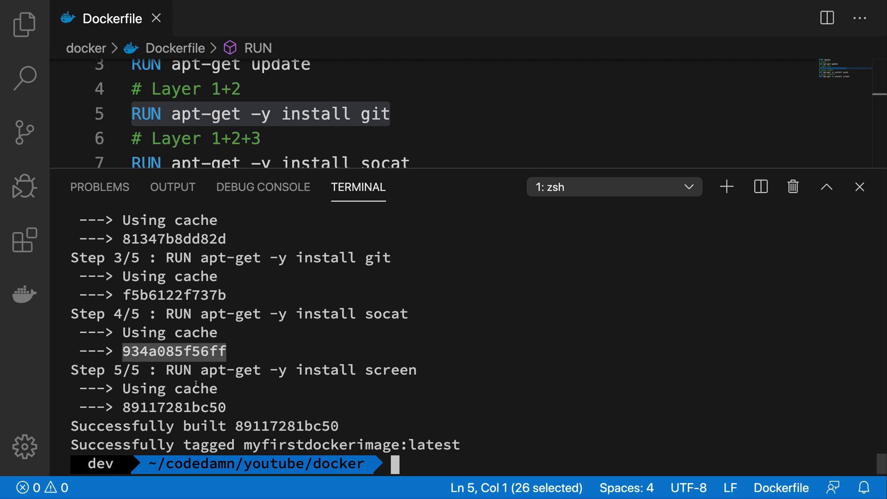